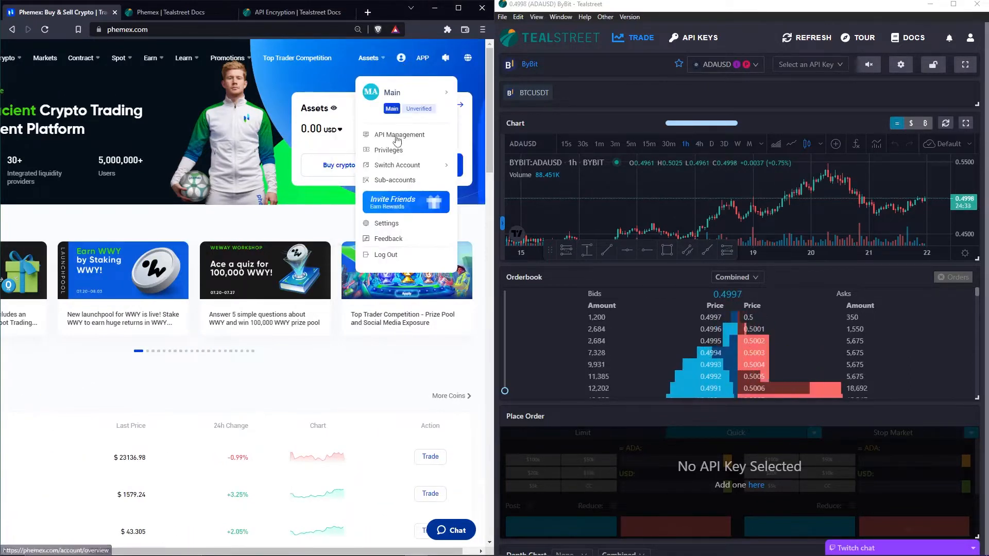
Step: Begin a new Phemex API key using the Default entry type supporting five bound IPs
left_click(398, 134)
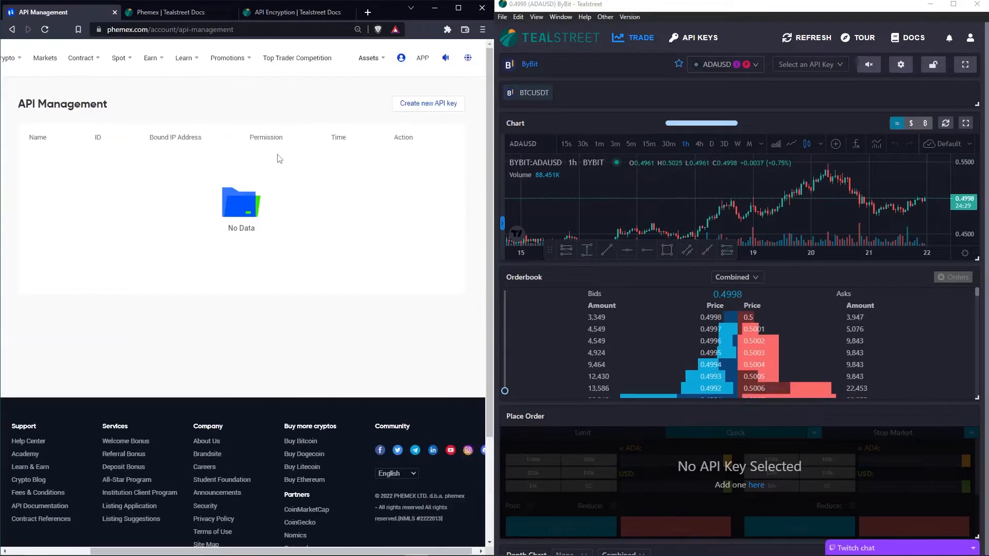
left_click(427, 103)
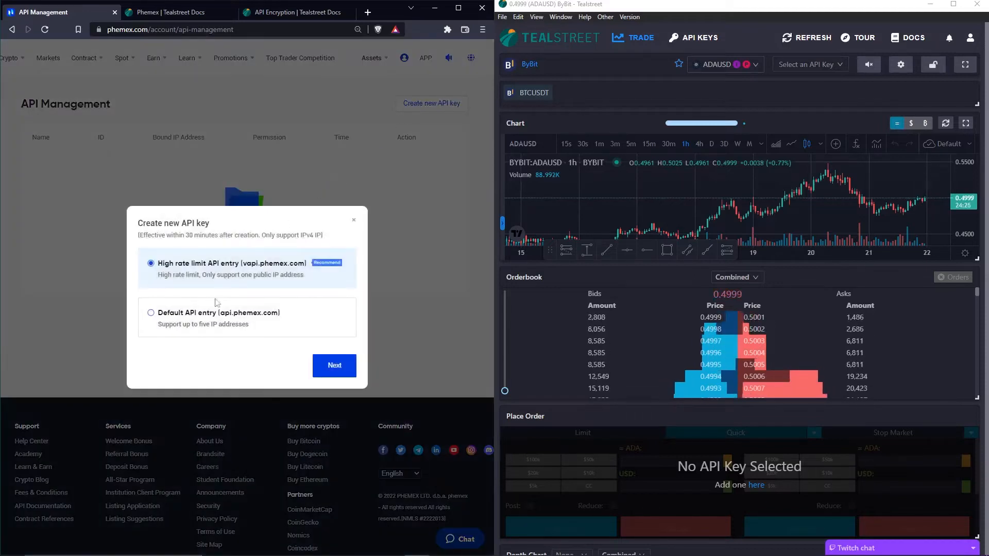
left_click(150, 314)
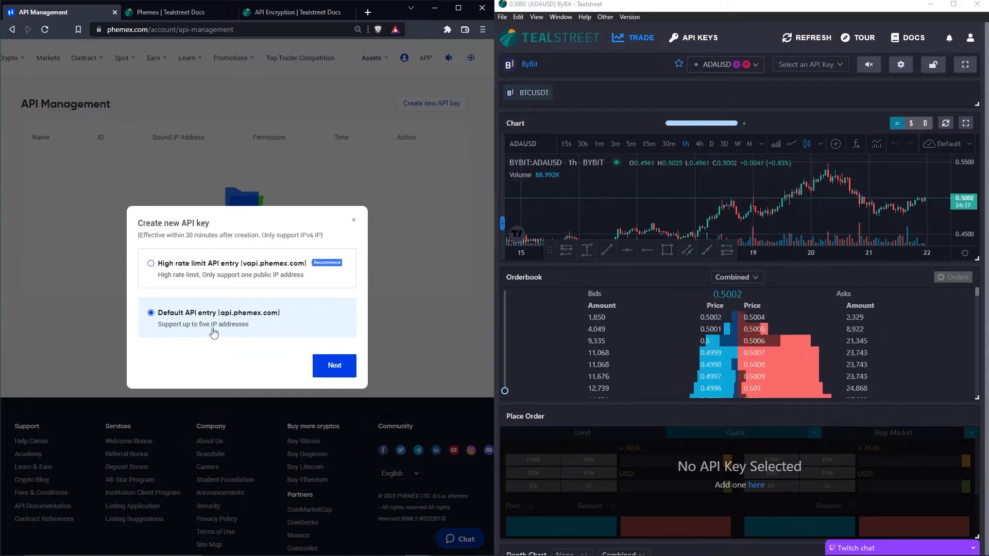
left_click(333, 365)
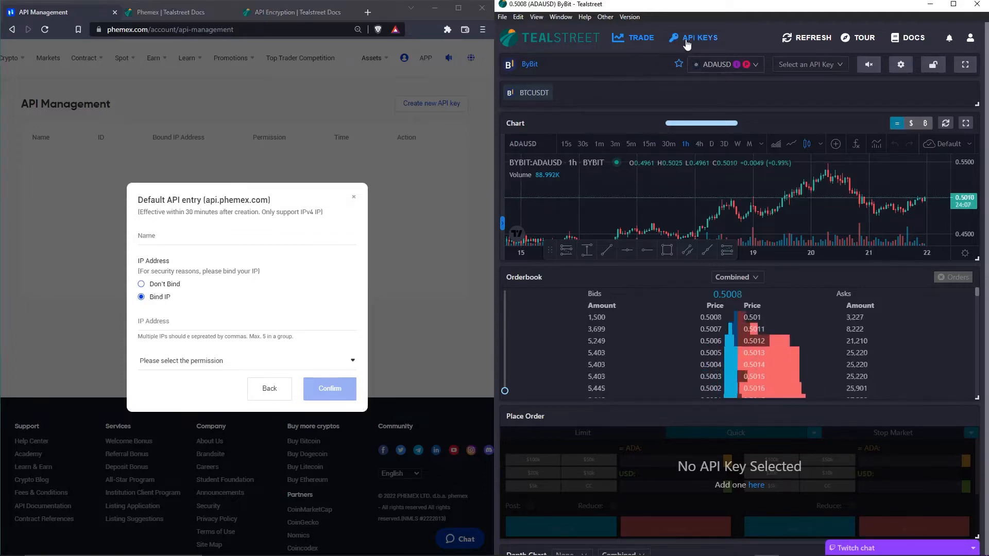
Step: Start a new Tealstreet API key with Phemex as the exchange, revealing the IPs to whitelist
left_click(698, 37)
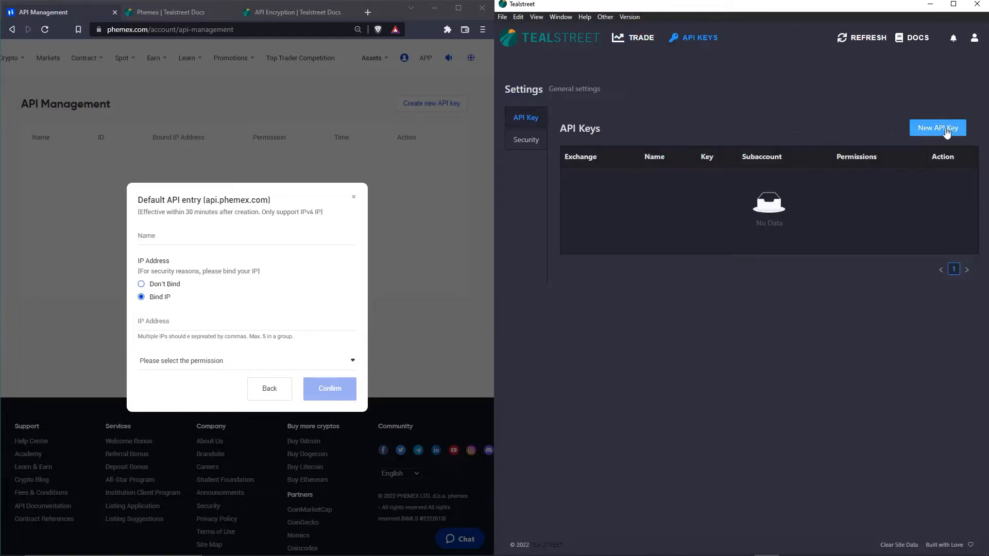
left_click(937, 128)
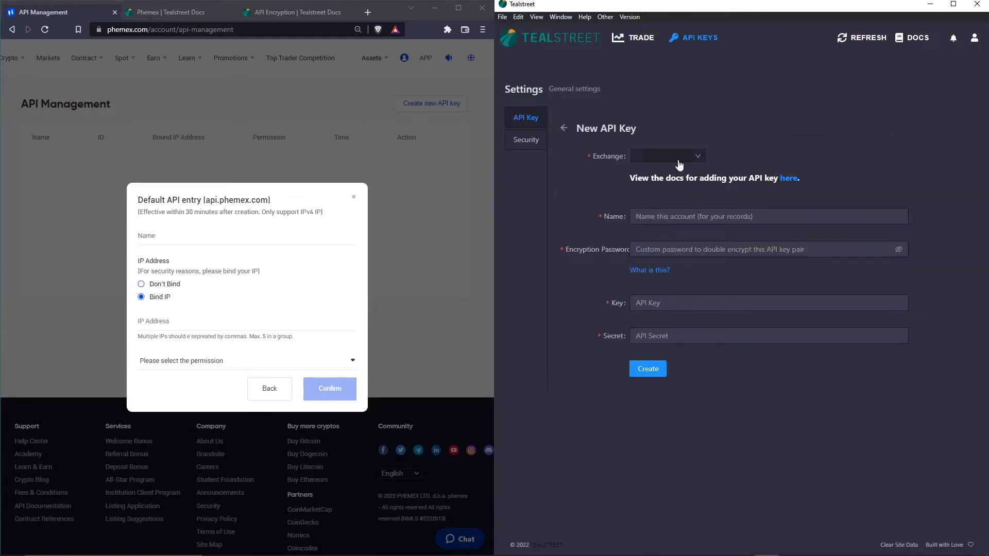
left_click(667, 156)
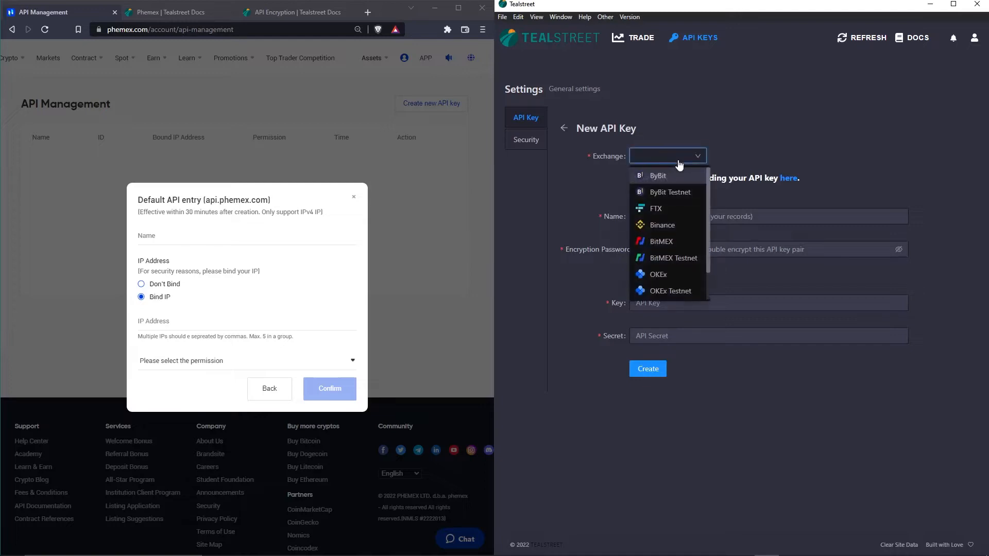
scroll("down", 3)
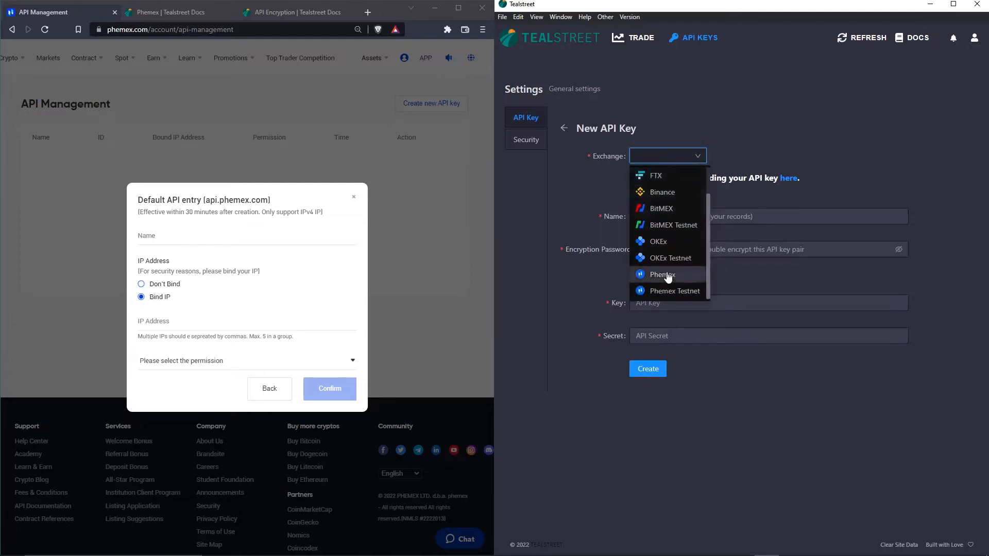
left_click(662, 274)
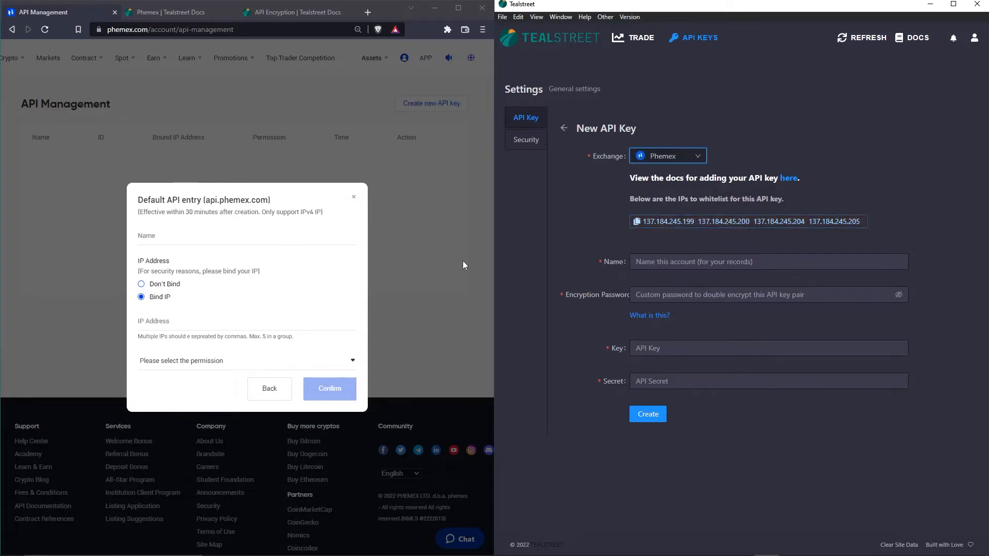
mouse_move(684, 229)
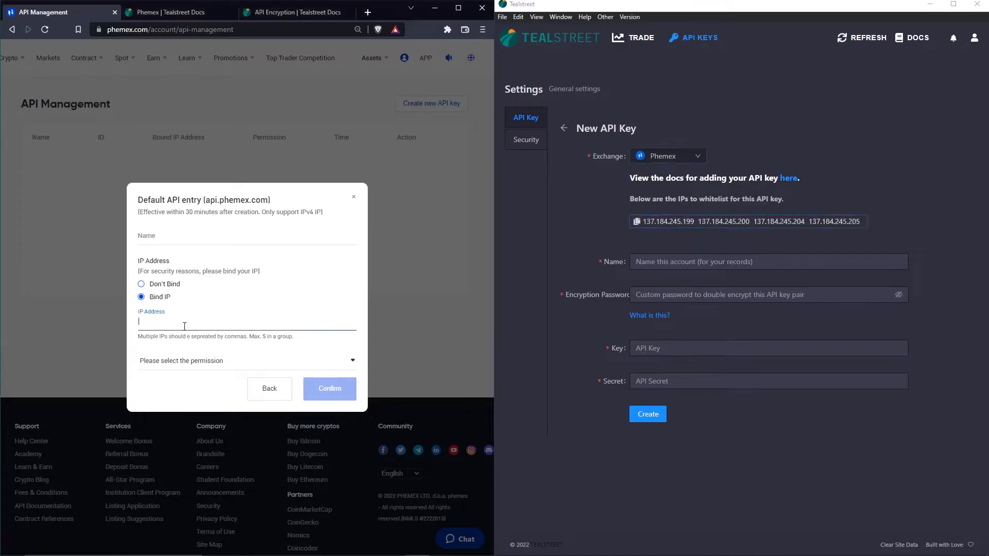
Step: Submit a Phemex key named Main, bound to Tealstreet's four 137.184.245.x IPs, with Trade Permission
type("137.184.245.199,137.184.245.200,137.184.245.204,137.184.245.205")
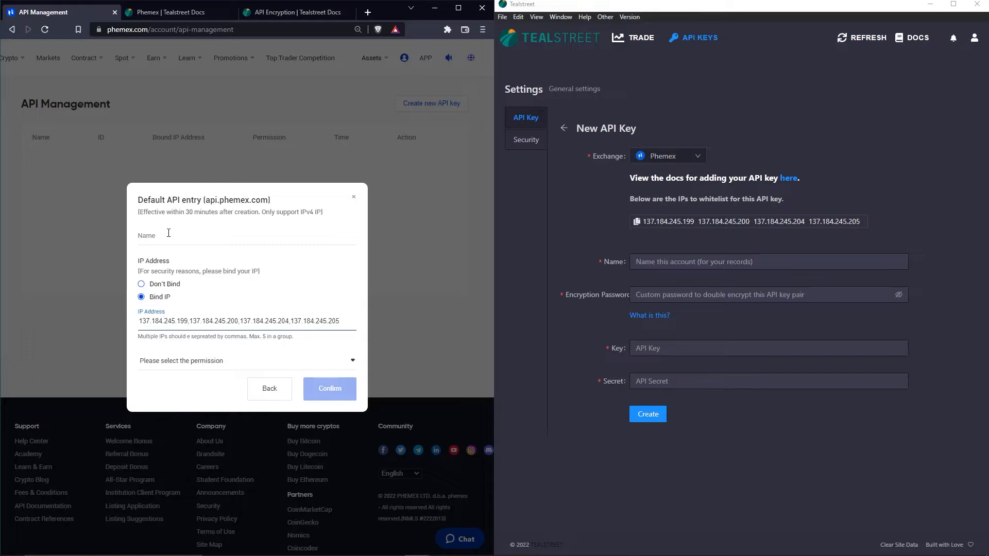
left_click(247, 237)
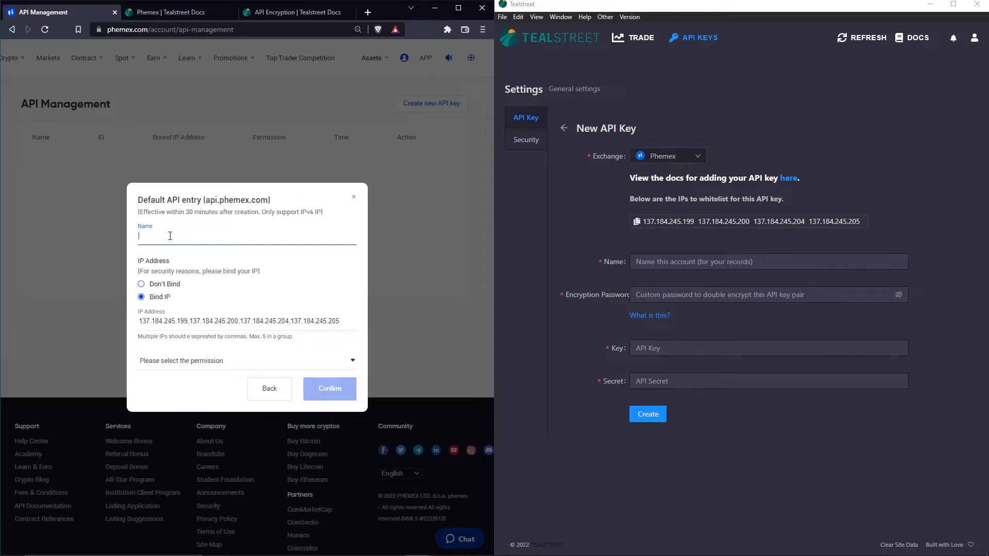
type("Main")
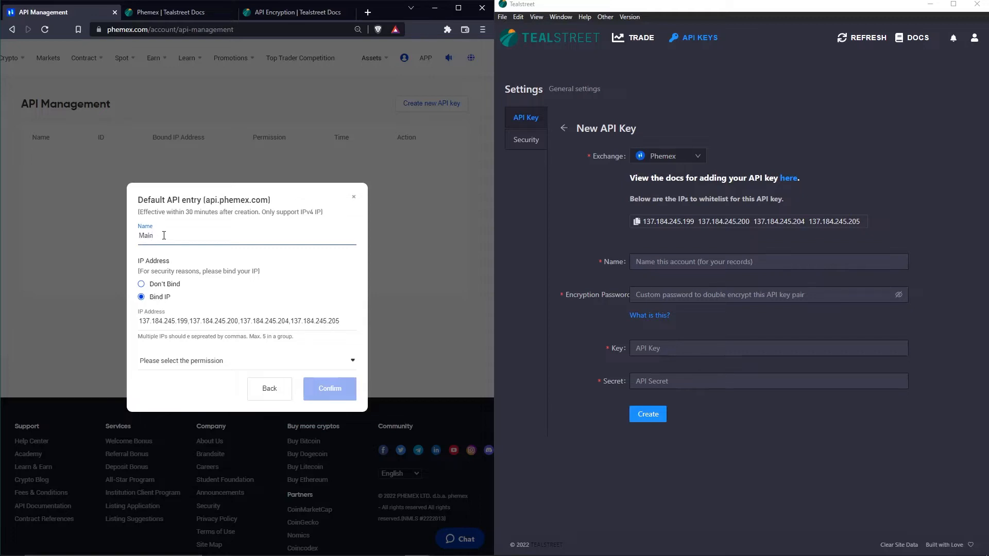
left_click(246, 360)
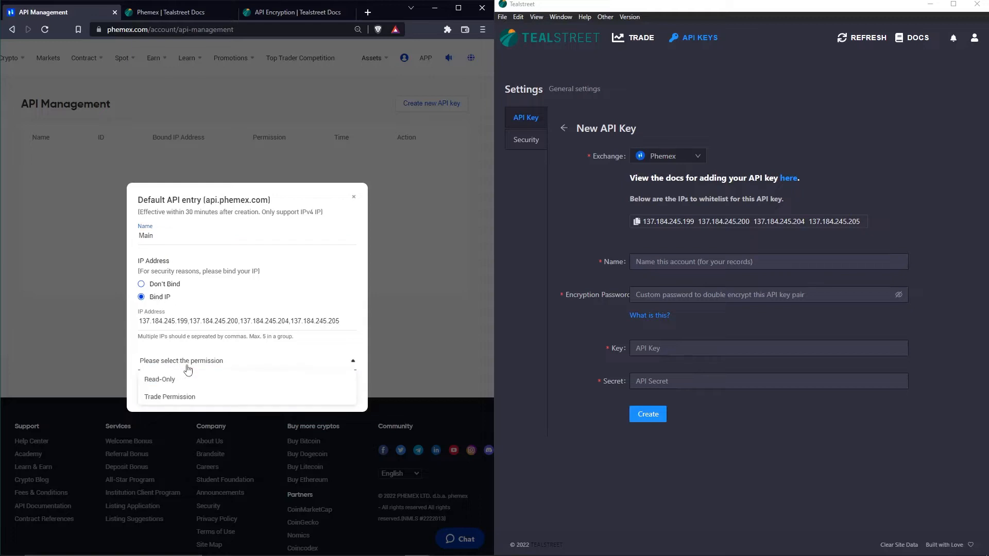
left_click(169, 396)
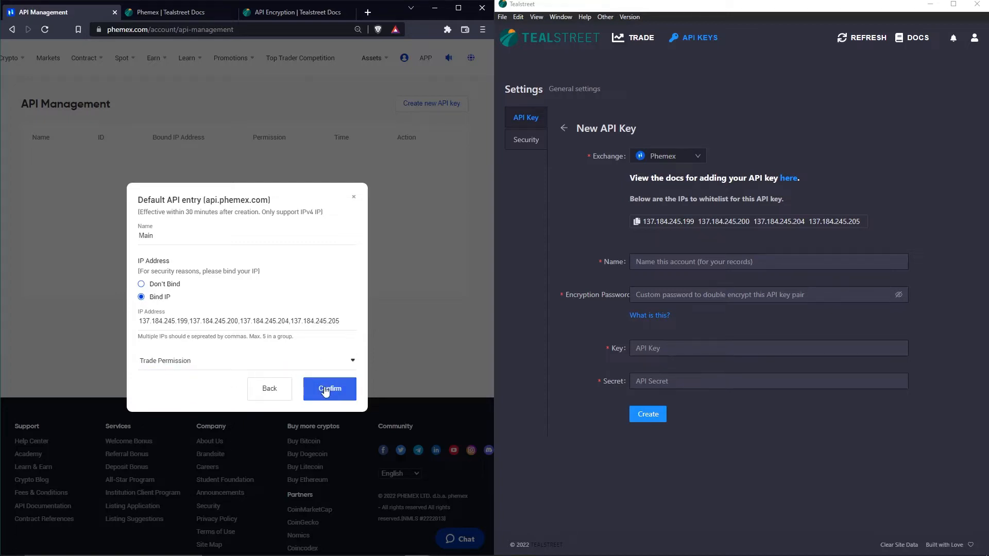
left_click(330, 389)
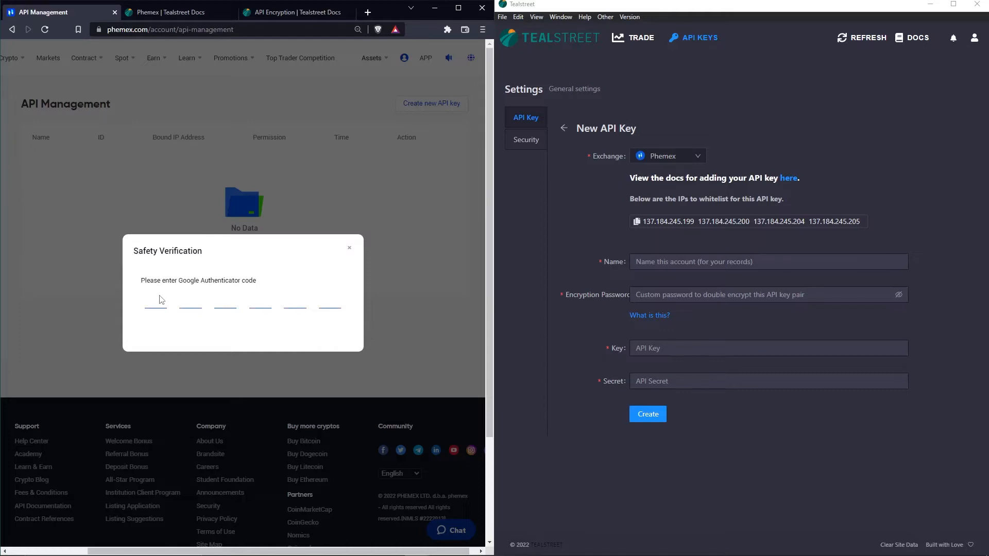
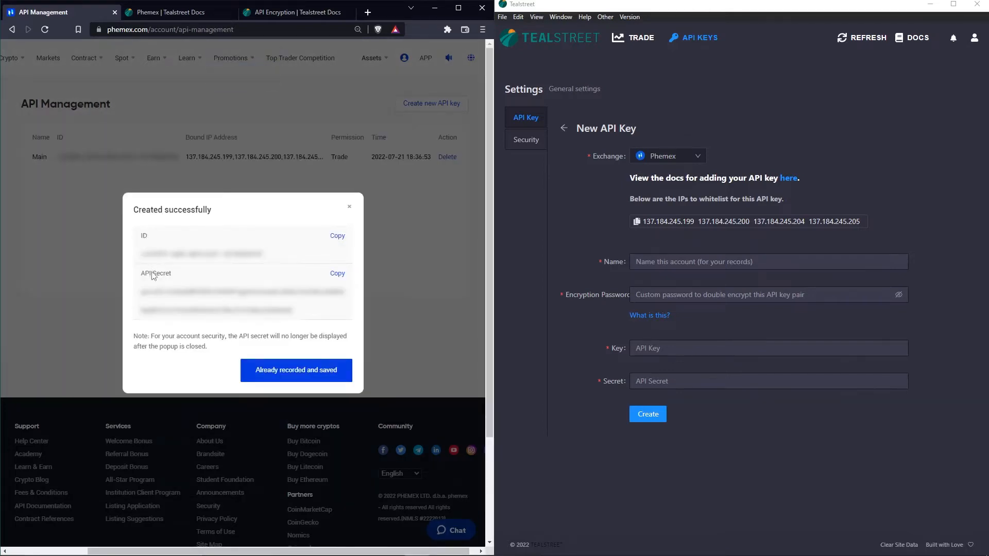
Step: Enter the Google Authenticator code so the Main key's ID and secret are shown
left_click(767, 262)
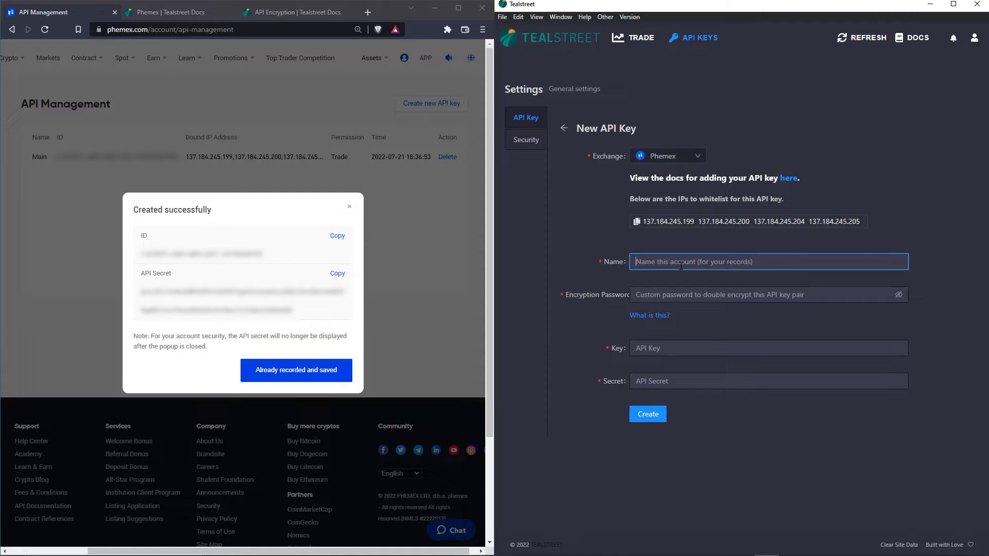
Step: Name the new Phemex account Test in Tealstreet's key form
type("Test")
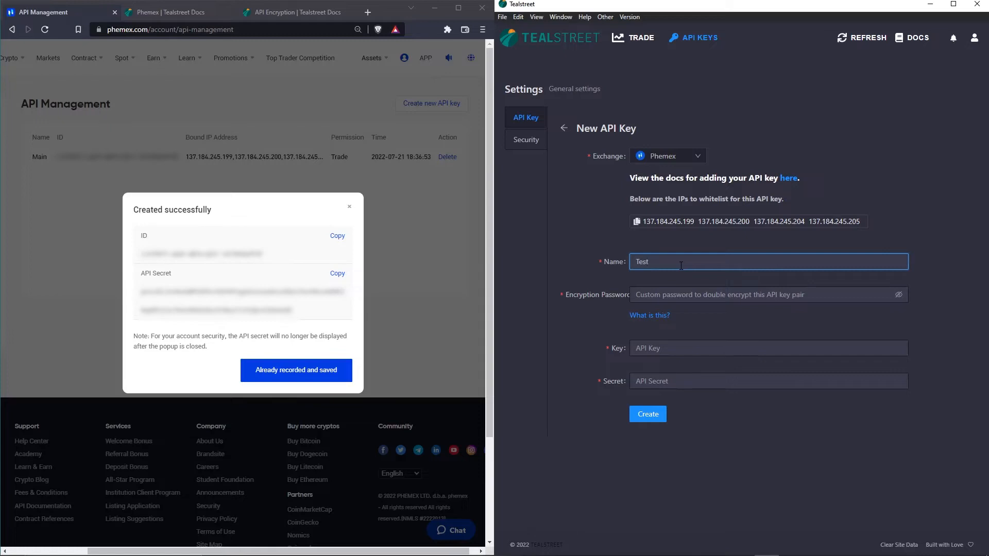
left_click(757, 294)
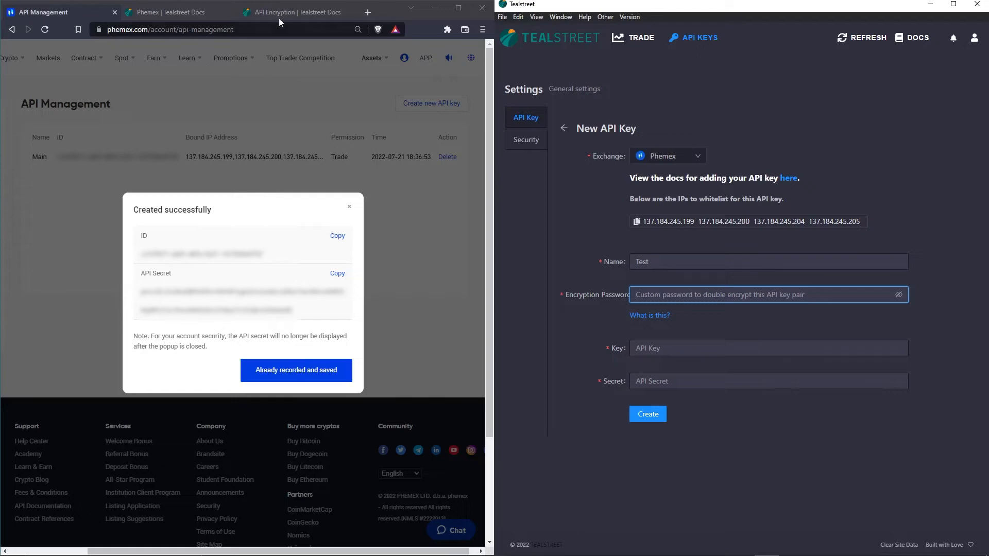
mouse_move(285, 12)
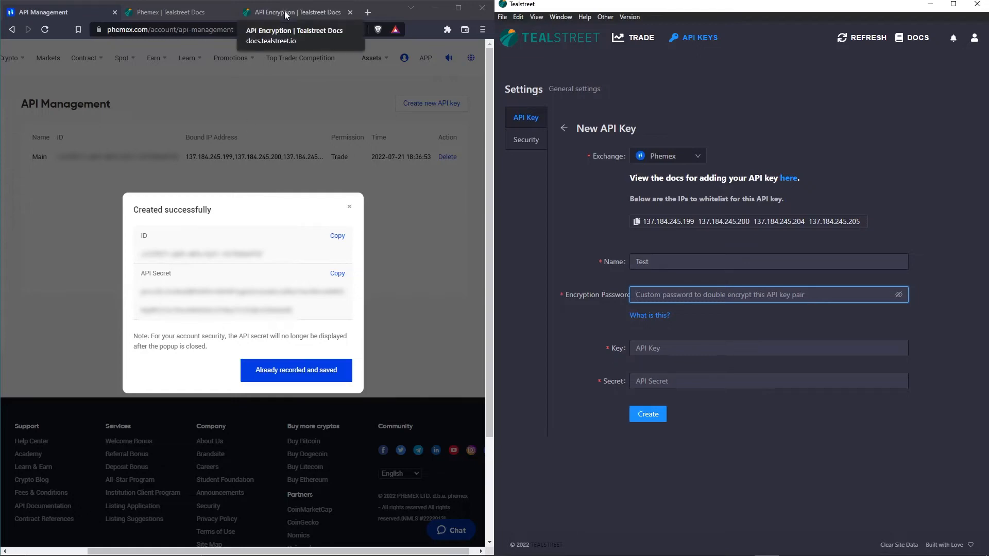
Step: Read the Tealstreet Docs API Encryption article, then return to Phemex API Management
left_click(296, 12)
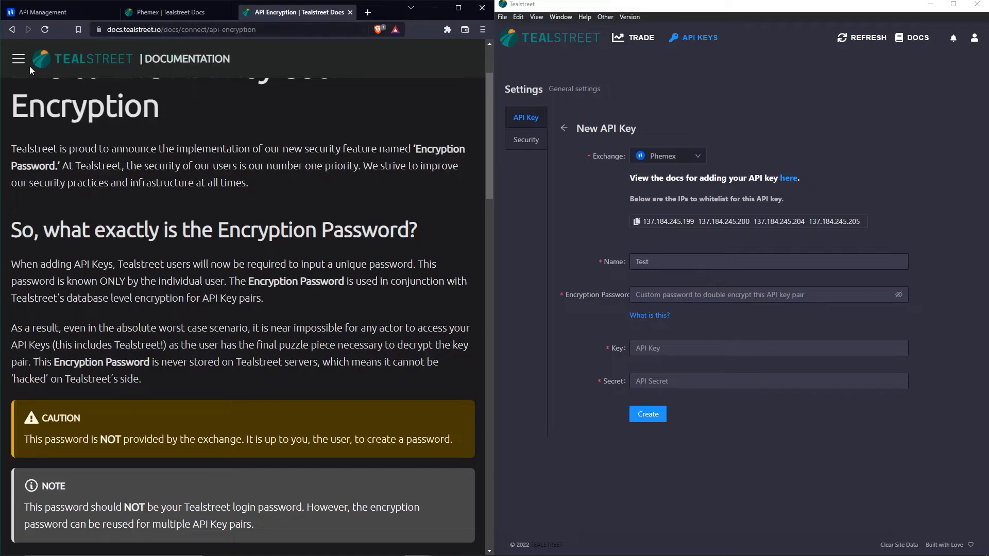
left_click(17, 58)
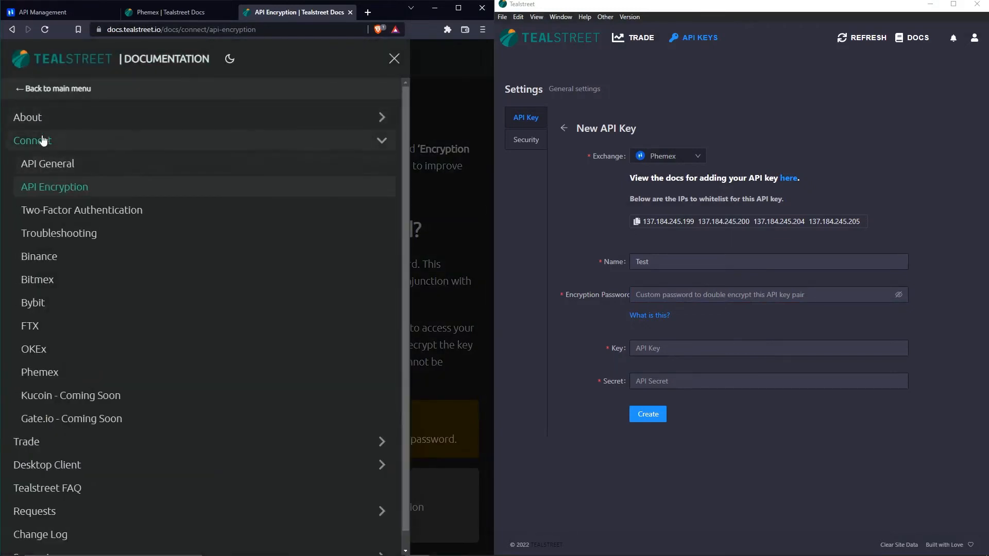
mouse_move(63, 191)
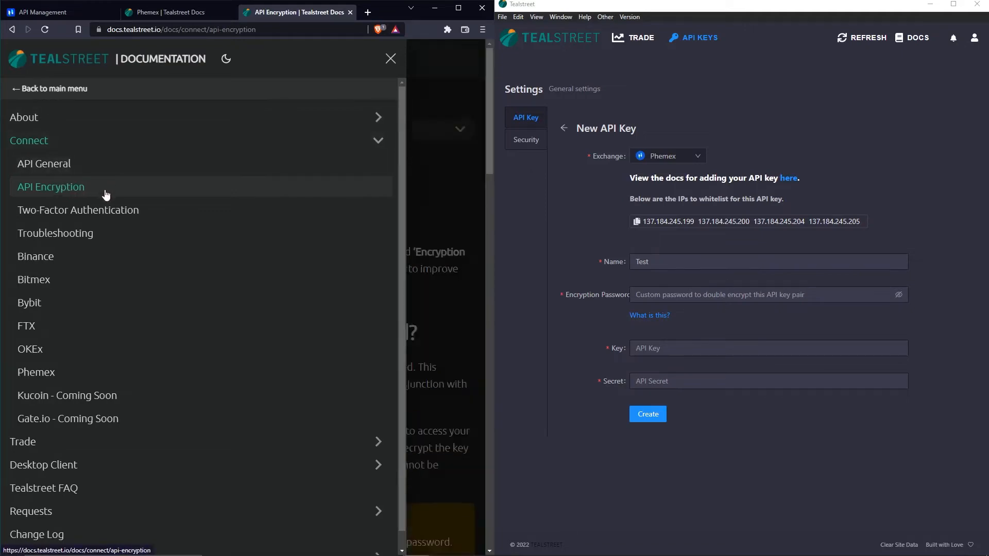
left_click(390, 59)
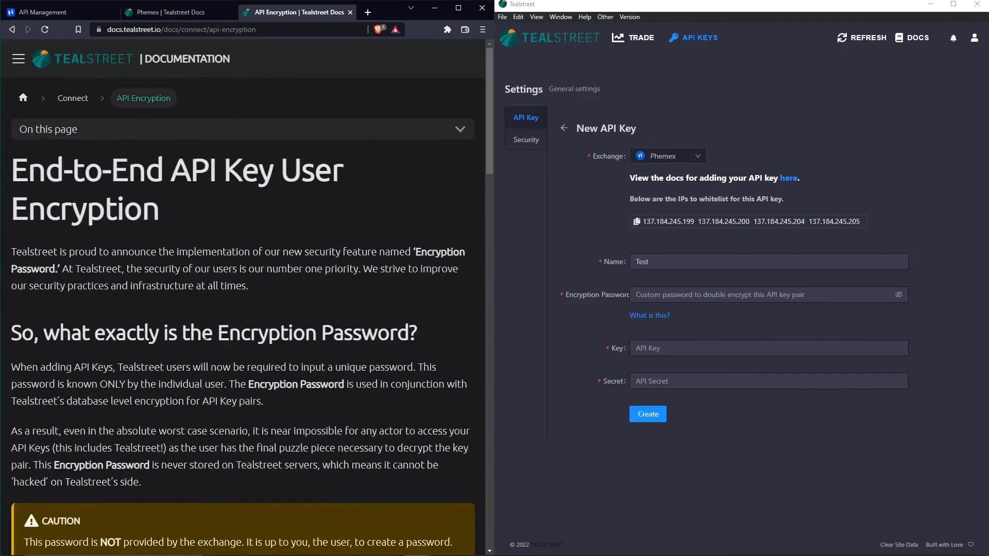
scroll("down", 3)
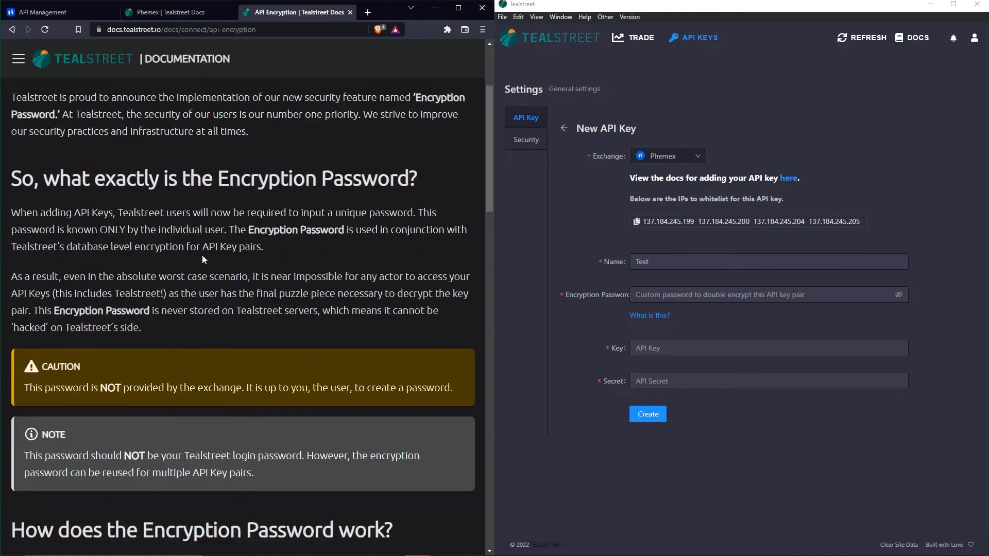
left_click(57, 13)
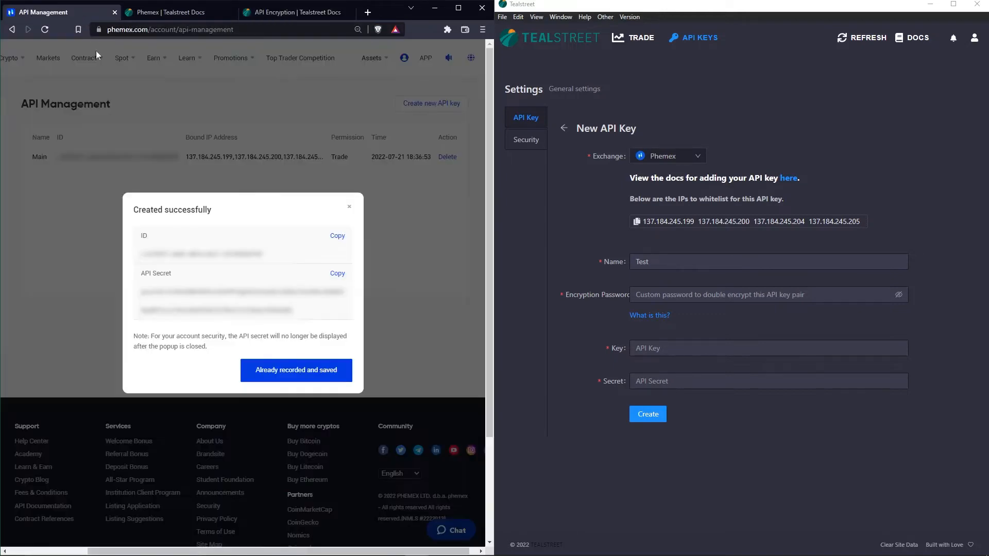
mouse_move(628, 236)
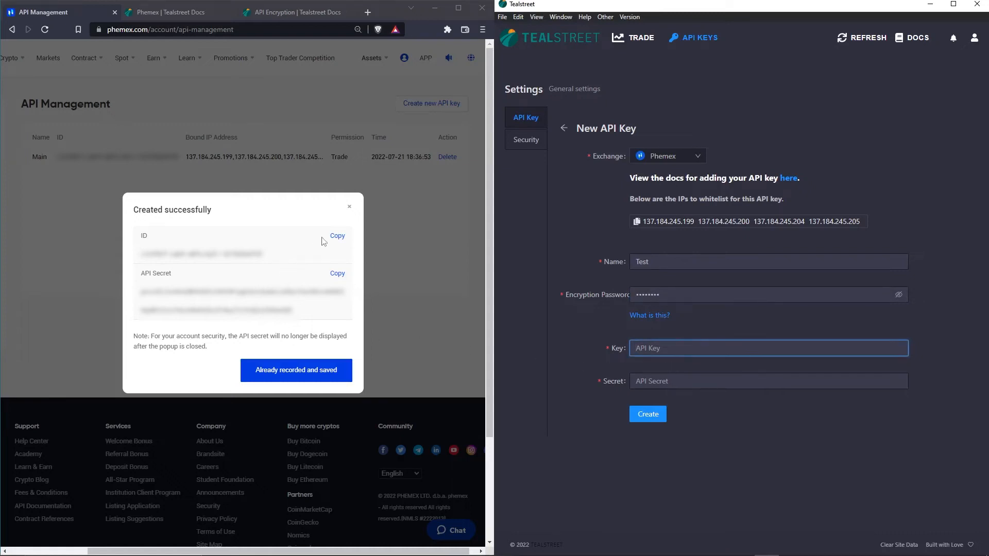
Step: Copy the Phemex key ID and secret into Tealstreet's Key and Secret fields and create the Test key
left_click(337, 235)
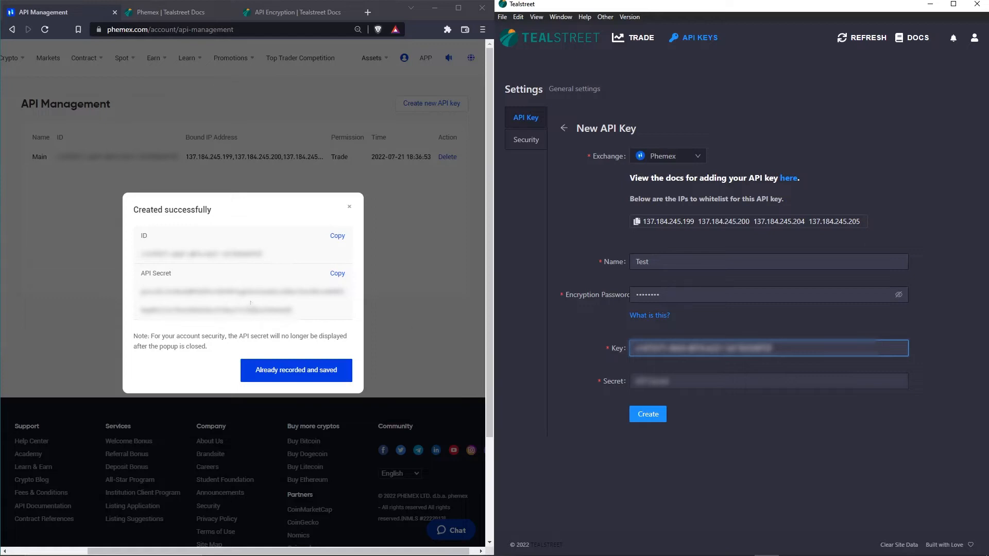
left_click(338, 235)
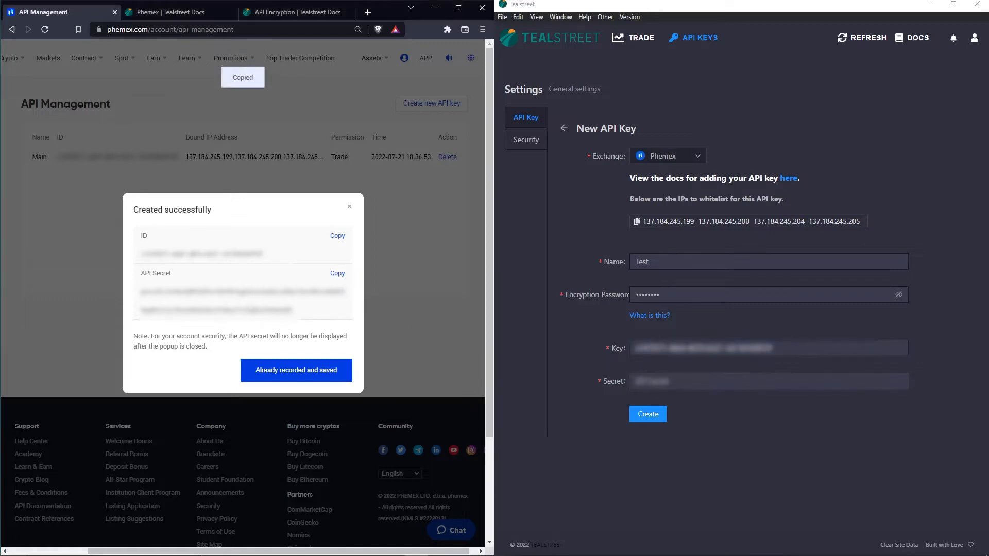
left_click(768, 381)
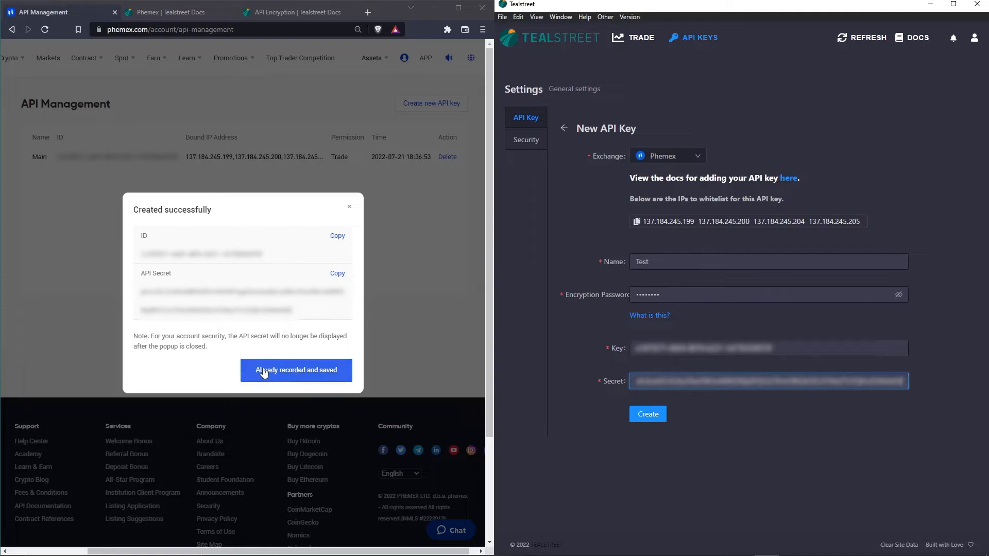
left_click(296, 370)
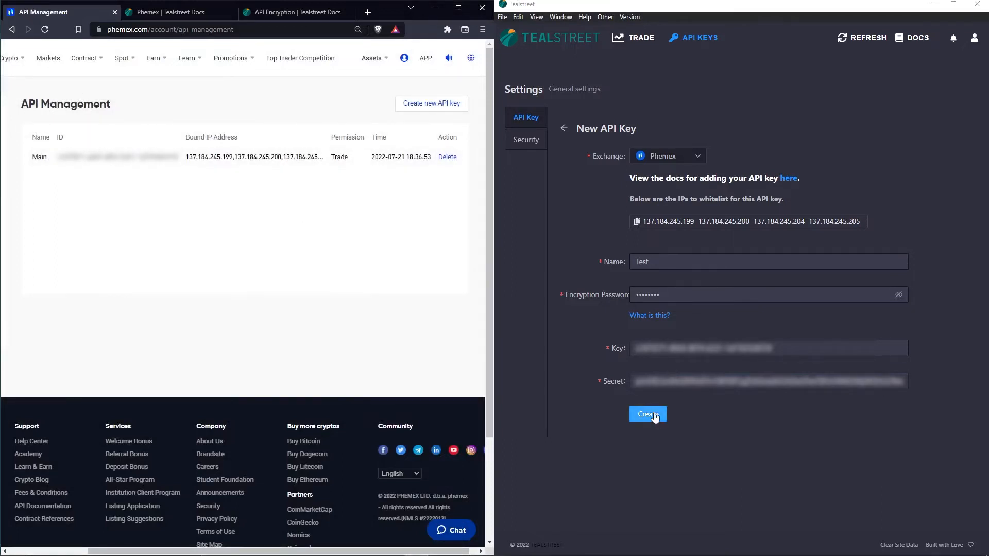
left_click(647, 414)
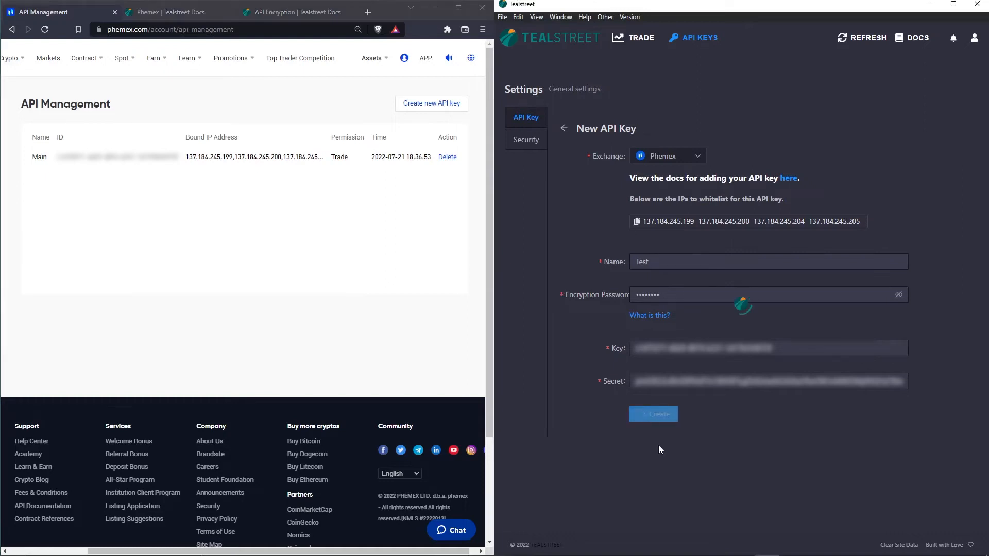
left_click(653, 414)
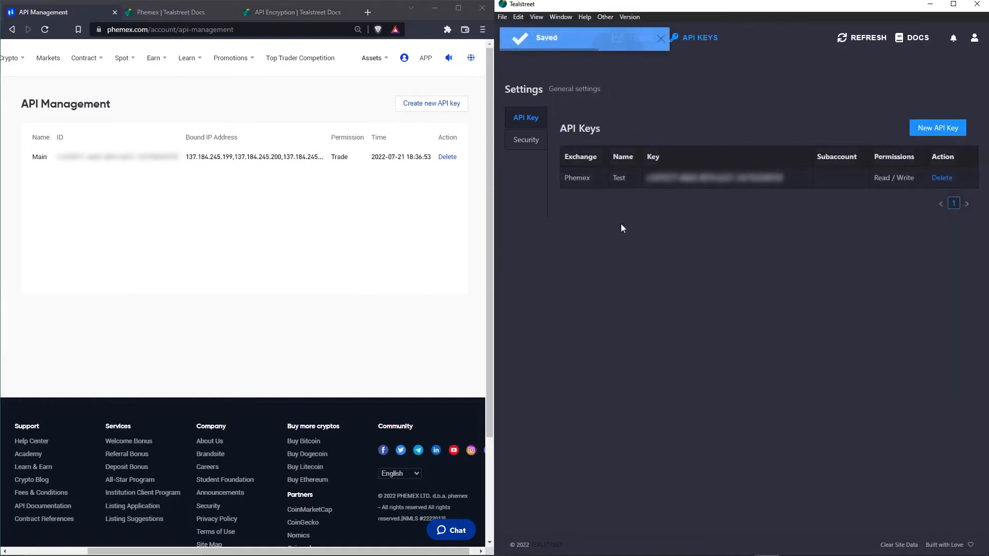
Step: Dismiss the Saved notice and go to Tealstreet's TRADE screen
left_click(660, 38)
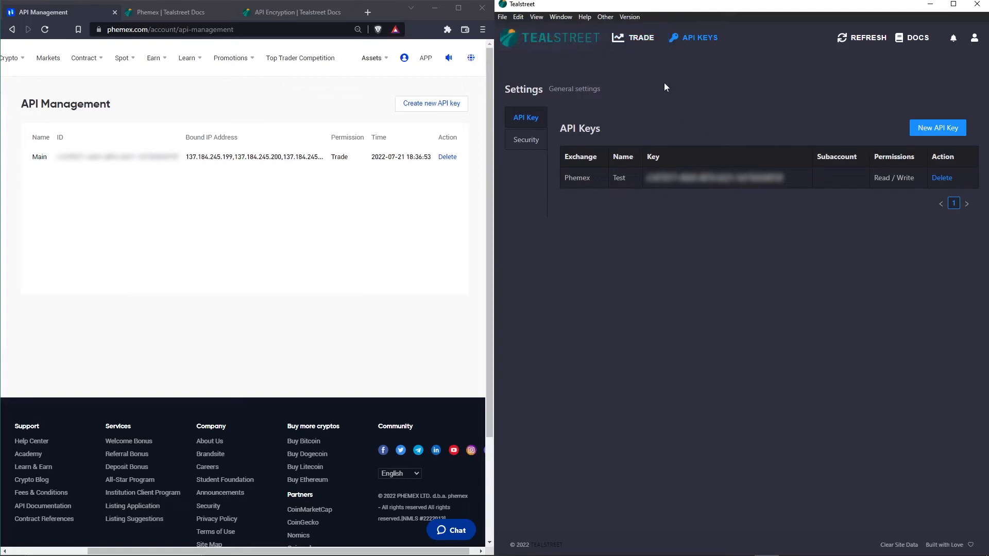
mouse_move(642, 68)
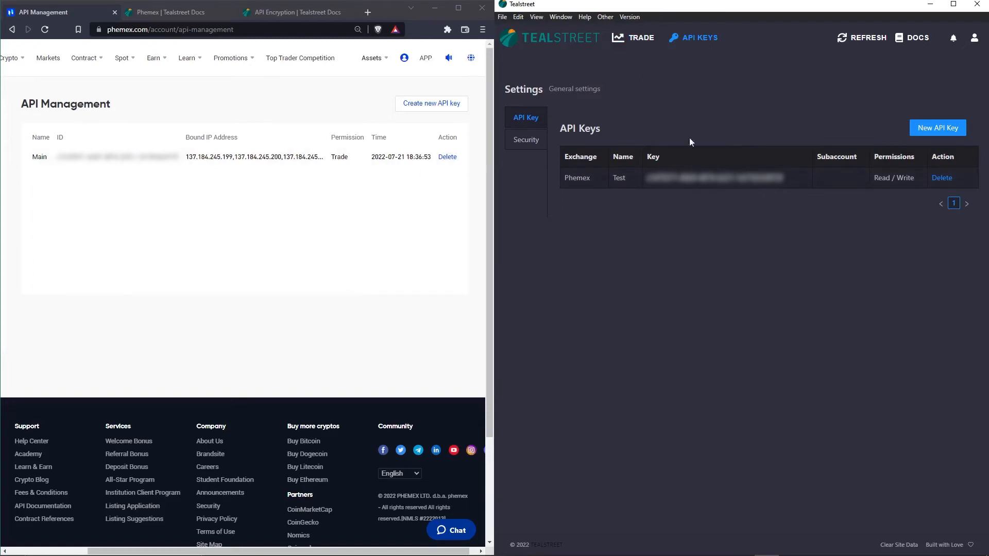
left_click(642, 38)
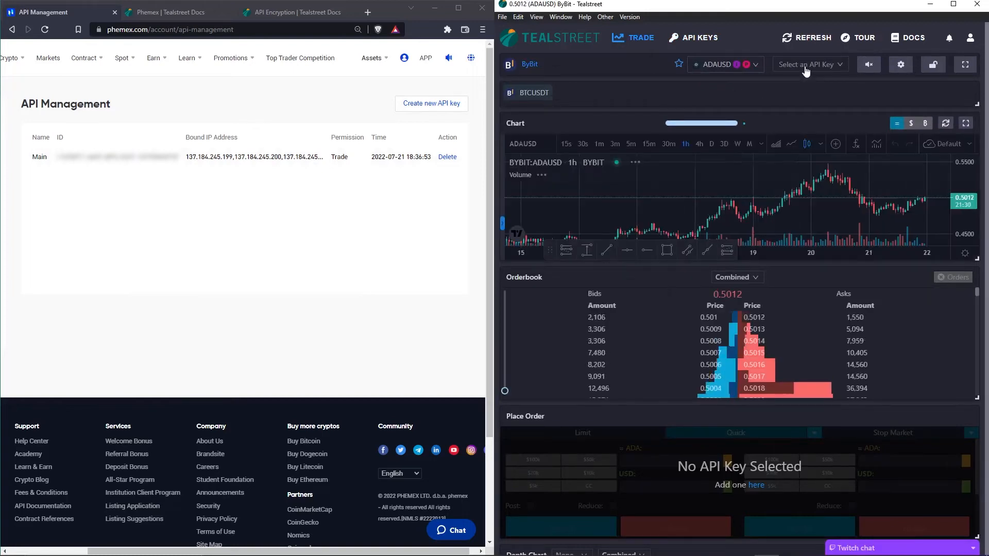
Step: Select the Test Phemex key and unlock it with its encryption password, loading BTCUSD trading
left_click(811, 64)
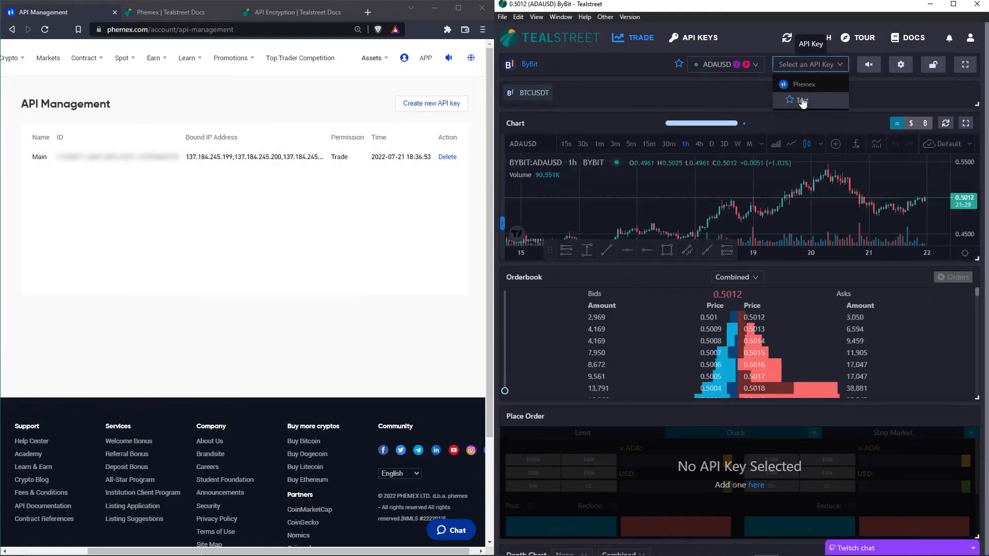
left_click(803, 101)
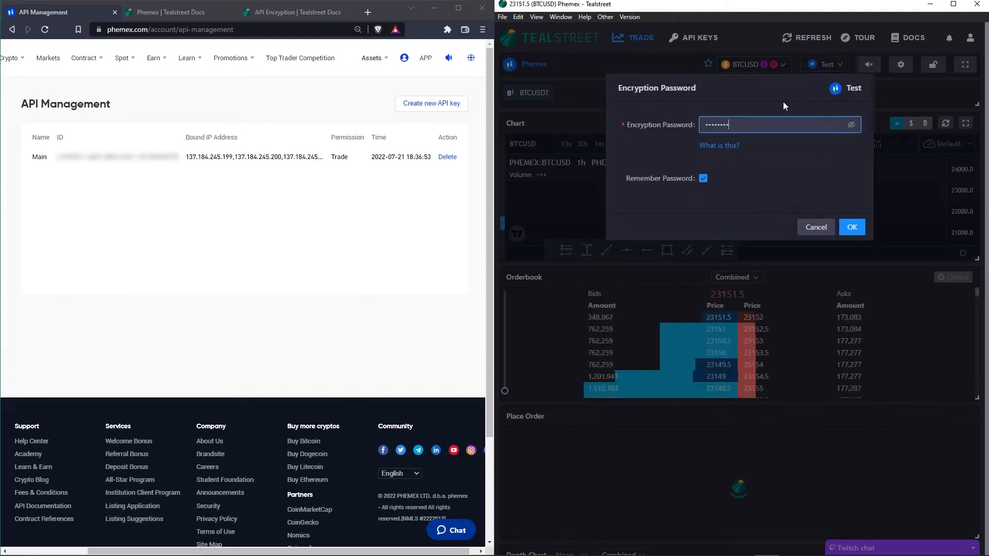
left_click(851, 227)
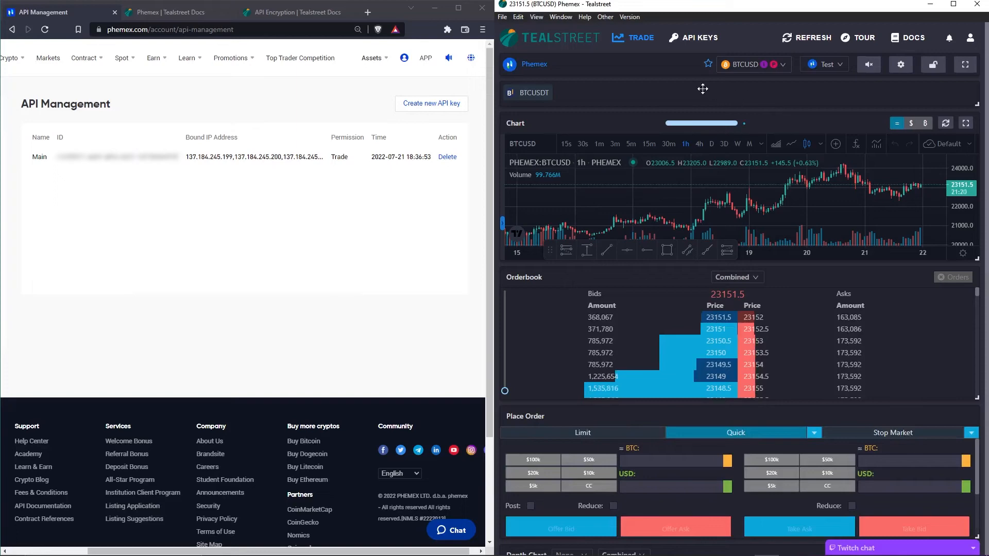
scroll("down", 3)
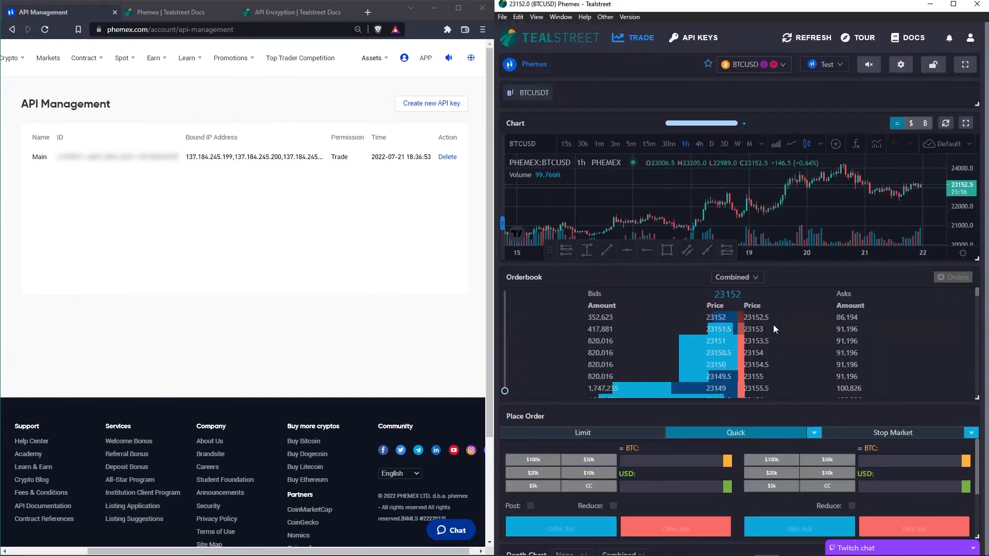
scroll("down", 3)
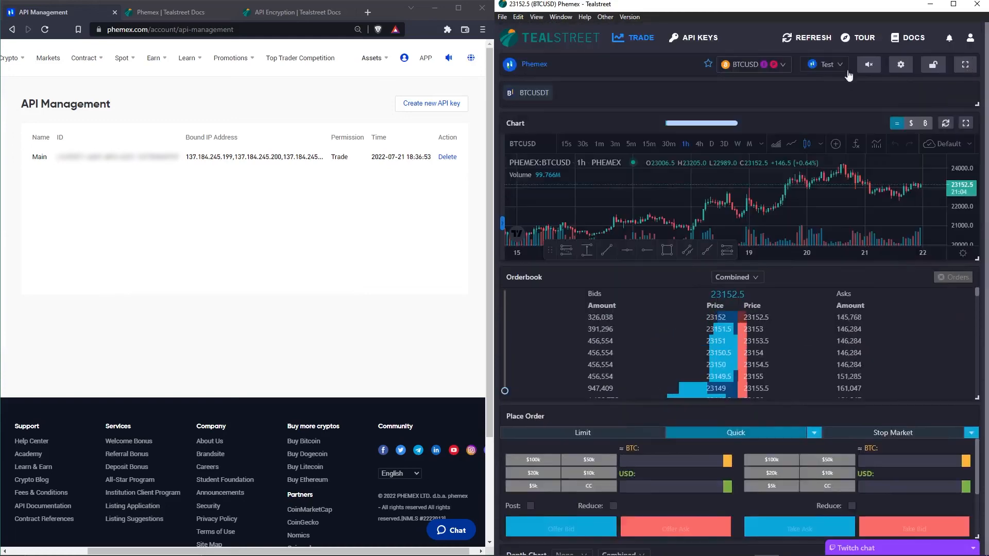
Step: Switch the chart to Phemex 1INCHUSD, then reopen the market list to pick BTCUSD
left_click(751, 64)
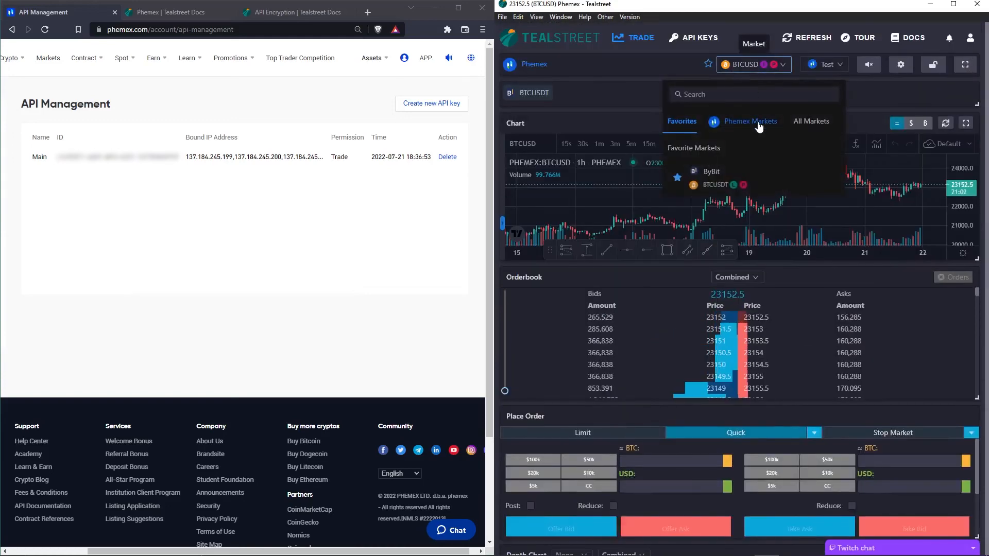
left_click(750, 122)
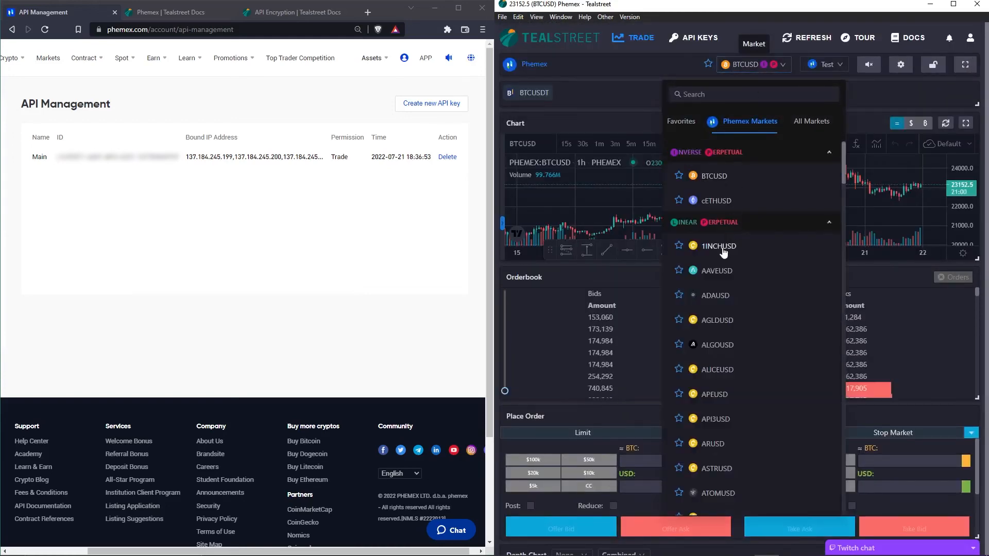
left_click(718, 245)
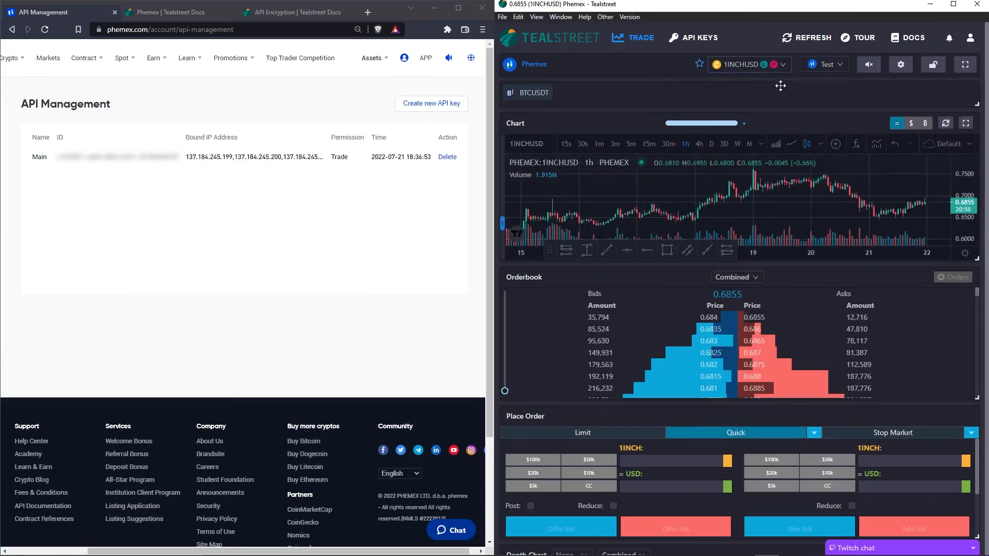
scroll("down", 3)
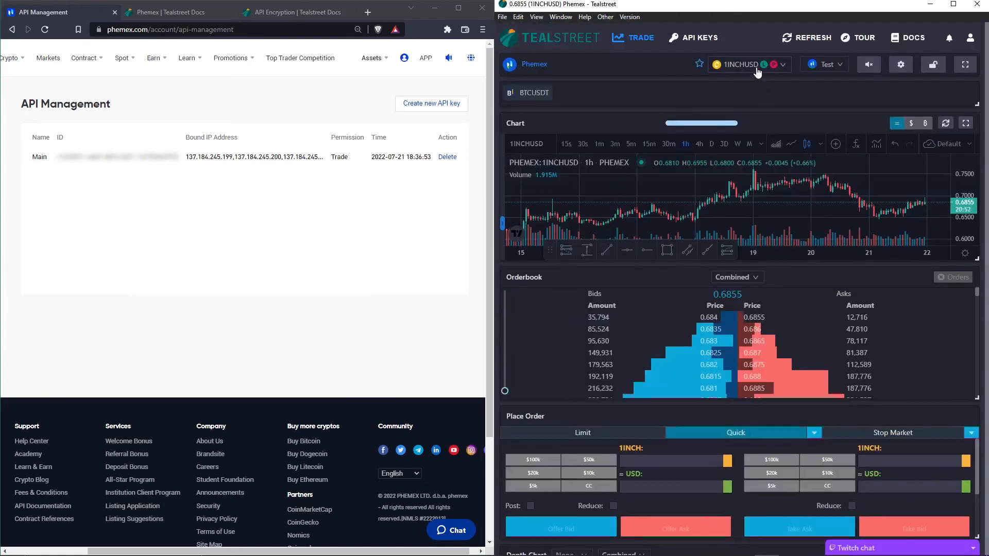
left_click(744, 63)
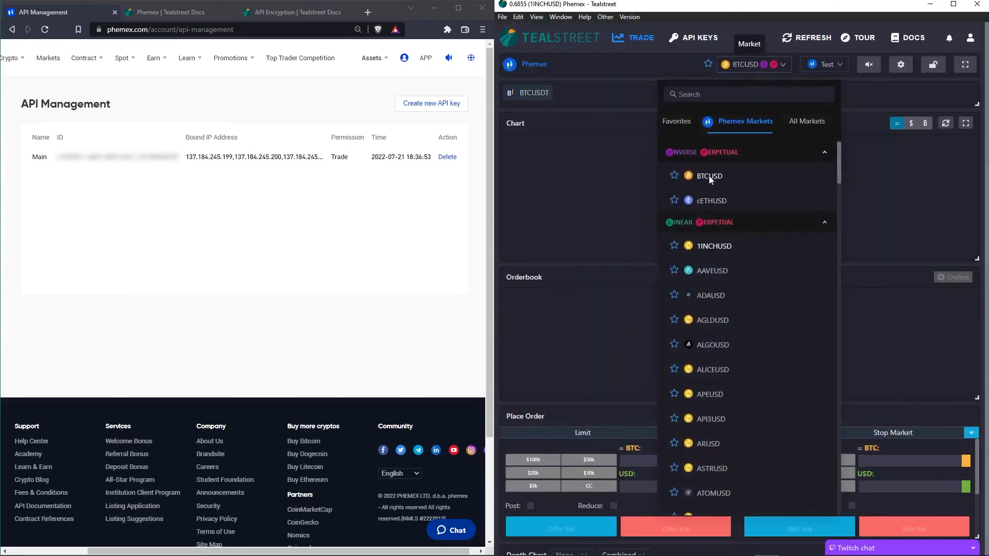